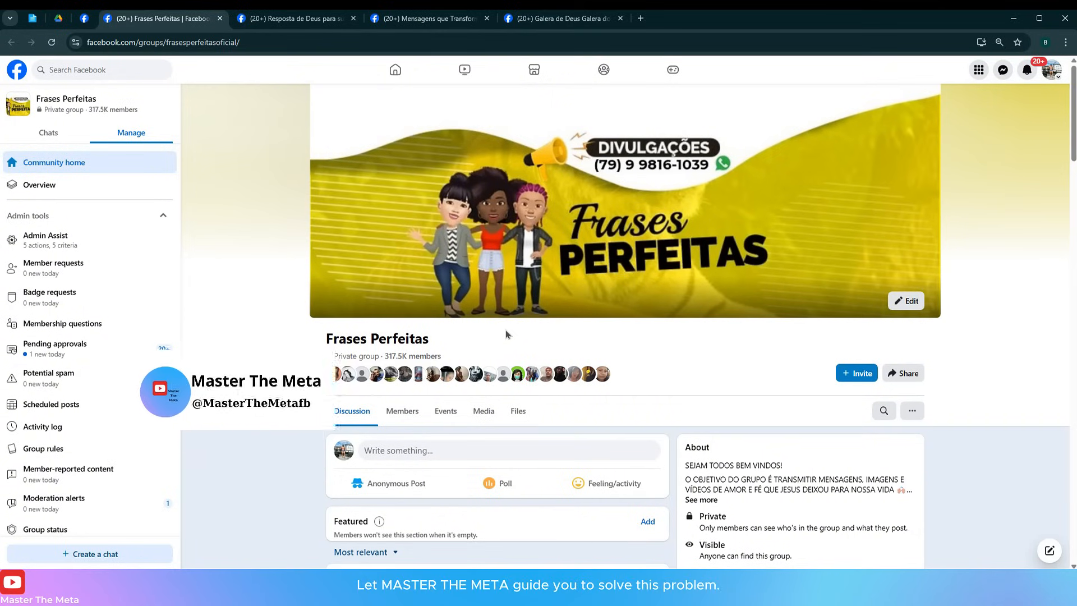
# Browse the Frases Perfeitas page, then visit the Resposta de Deus and Mensagens que Transformam Vidas groups
pyautogui.scroll(-3)
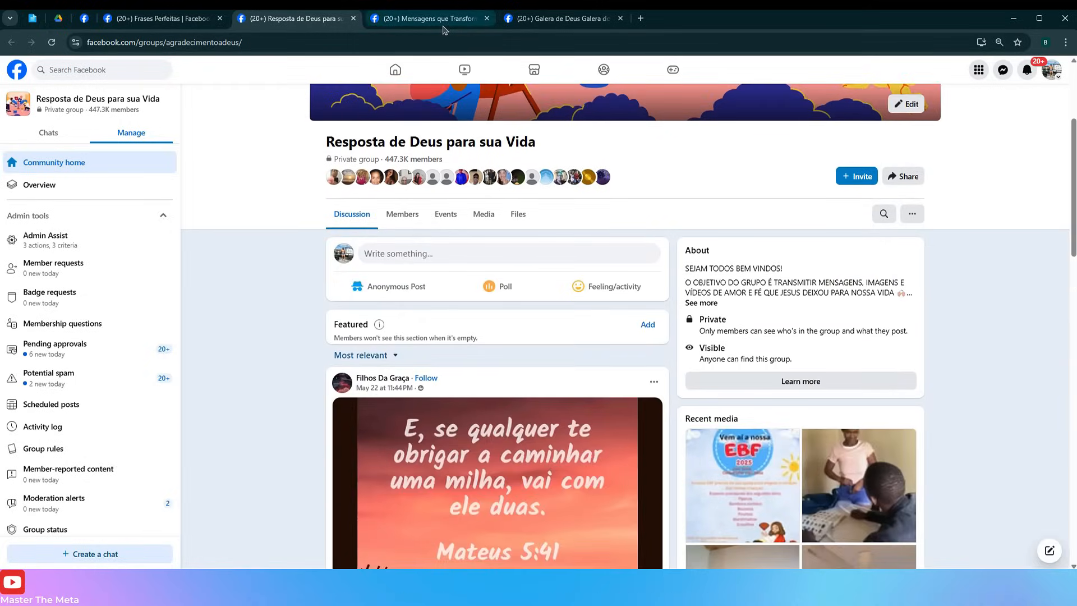
pyautogui.click(426, 19)
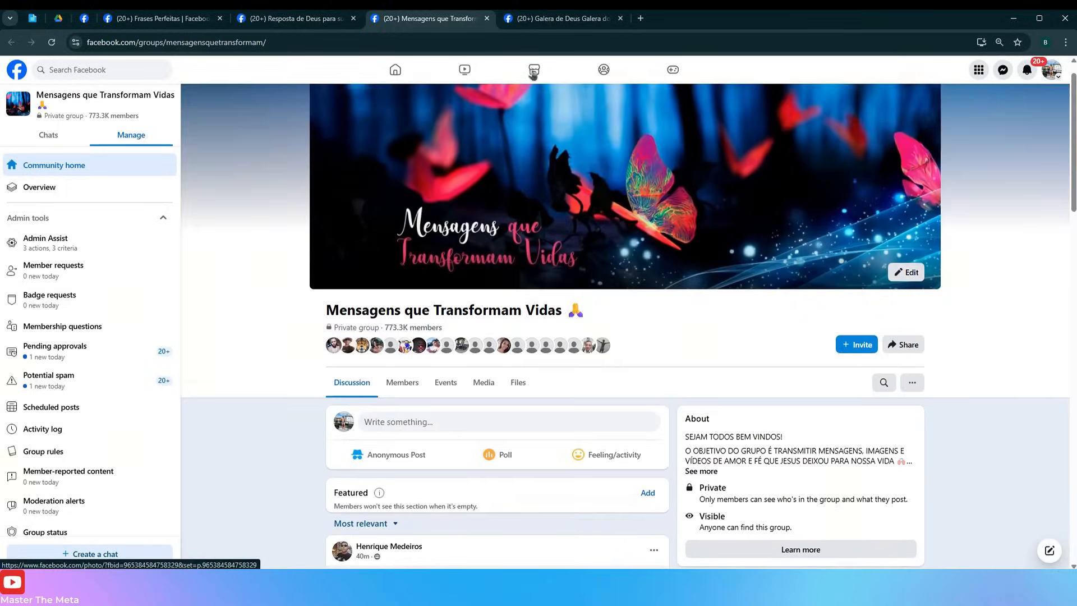
pyautogui.click(561, 18)
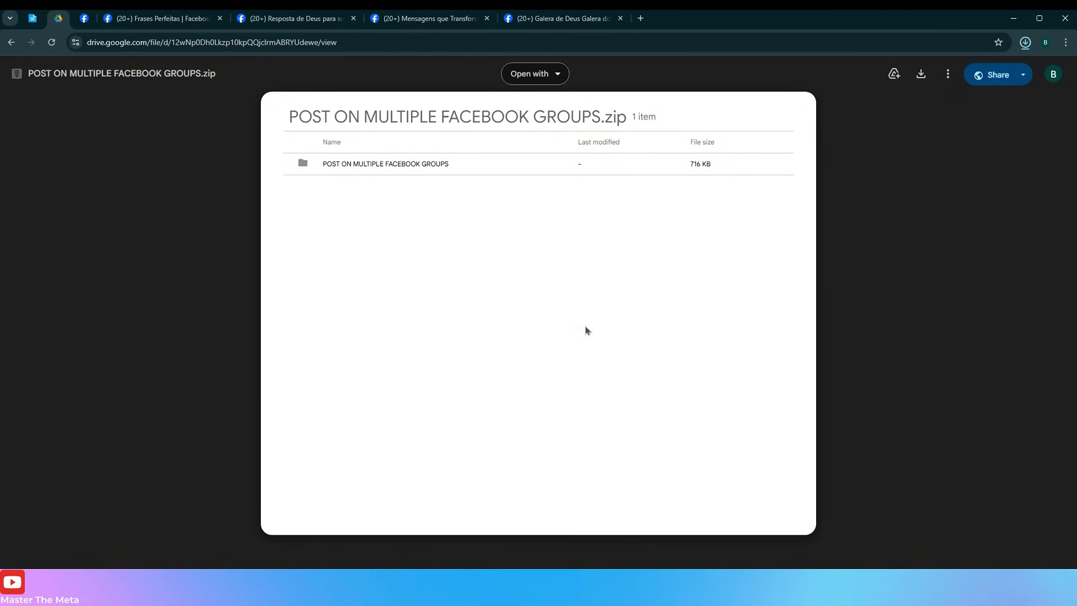
# Download the zip from Drive and enable Developer mode on the Manage Extensions page
pyautogui.click(920, 74)
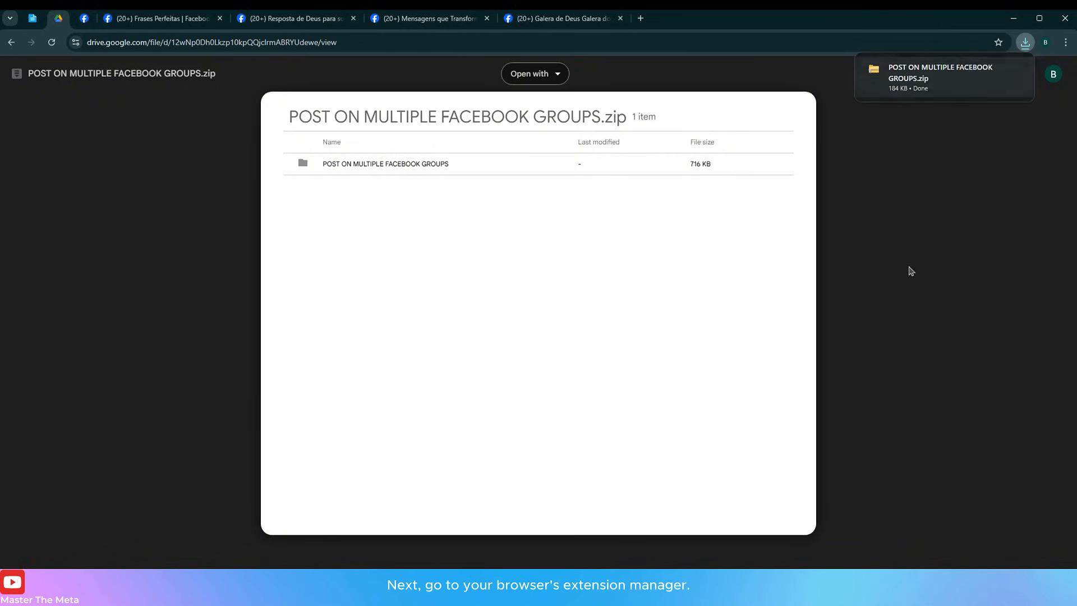
pyautogui.moveTo(1065, 41)
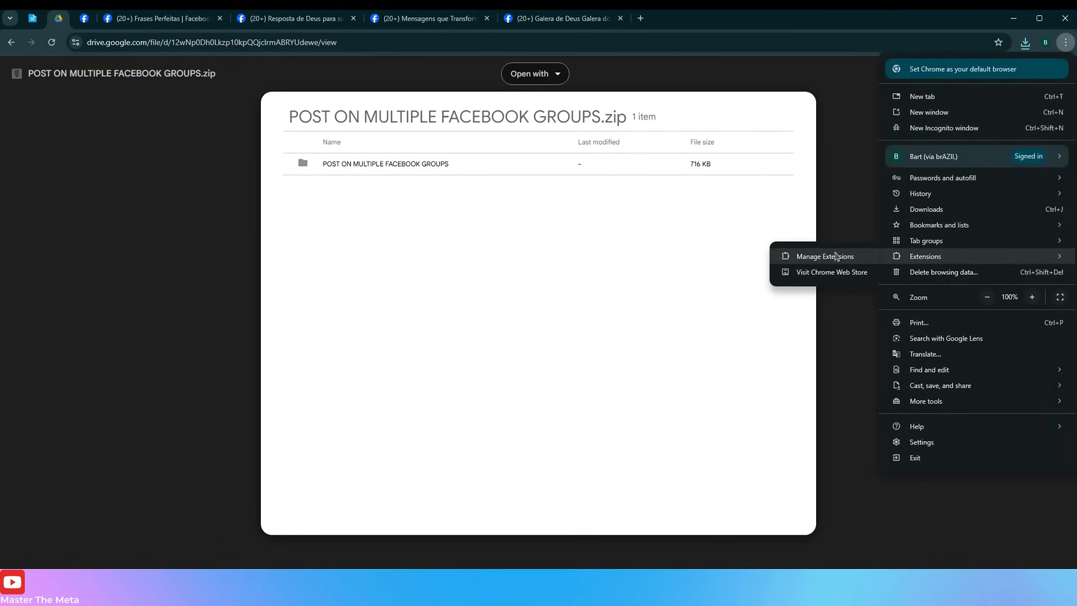
pyautogui.click(824, 256)
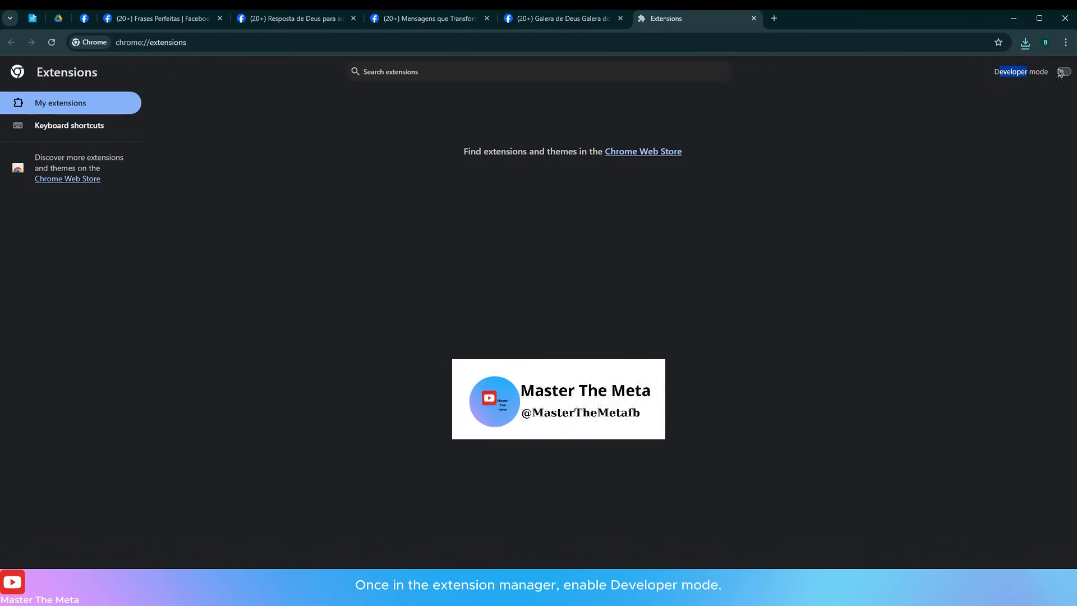
pyautogui.click(1063, 72)
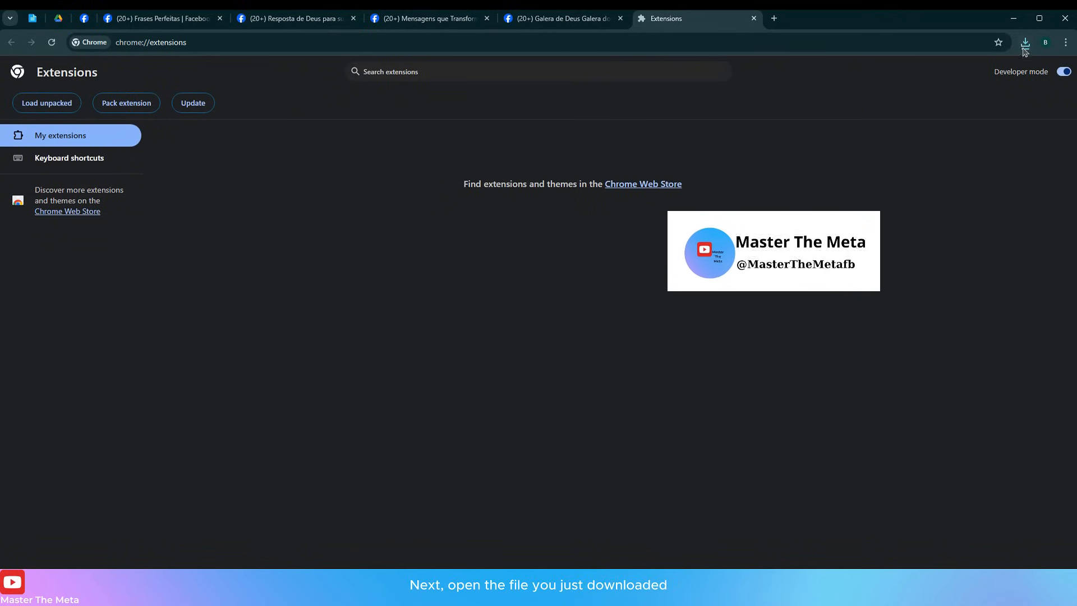
# Extract the downloaded zip in Downloads with WinRAR and preview Content.jpg
pyautogui.click(1025, 42)
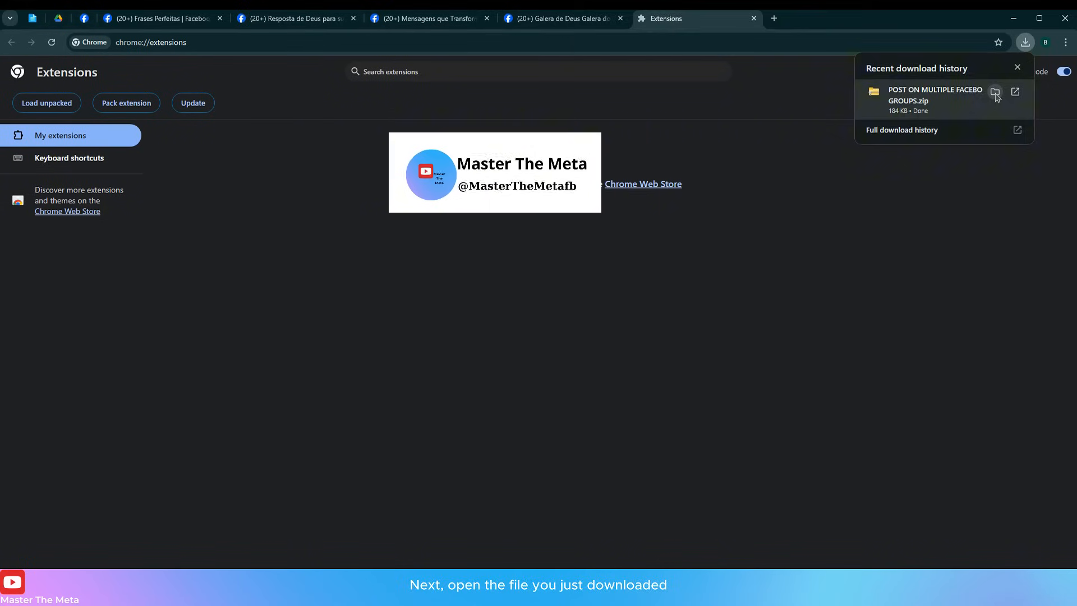
pyautogui.click(995, 93)
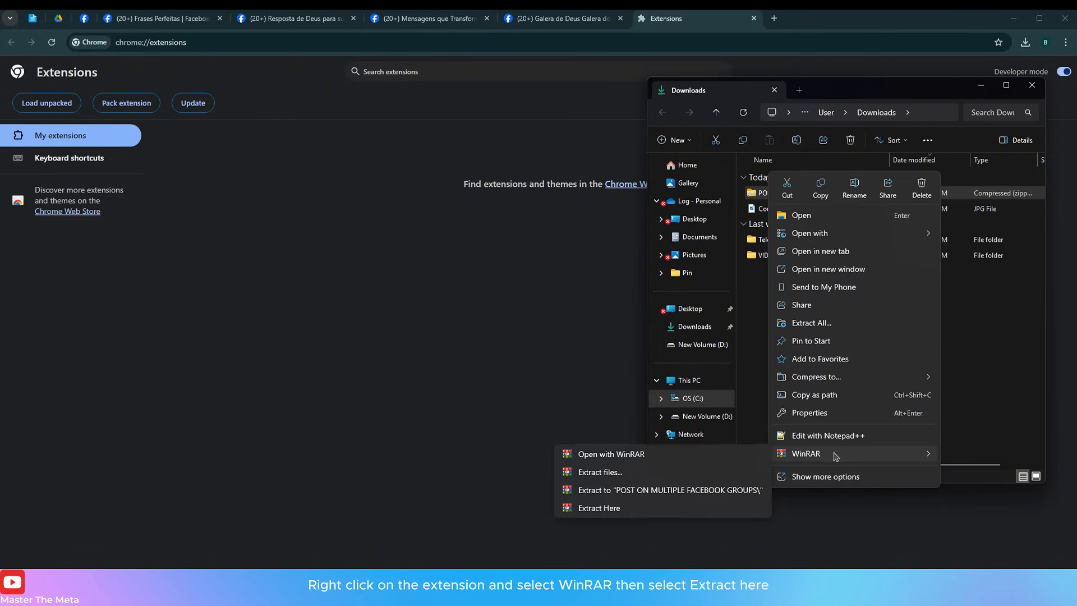
pyautogui.moveTo(597, 509)
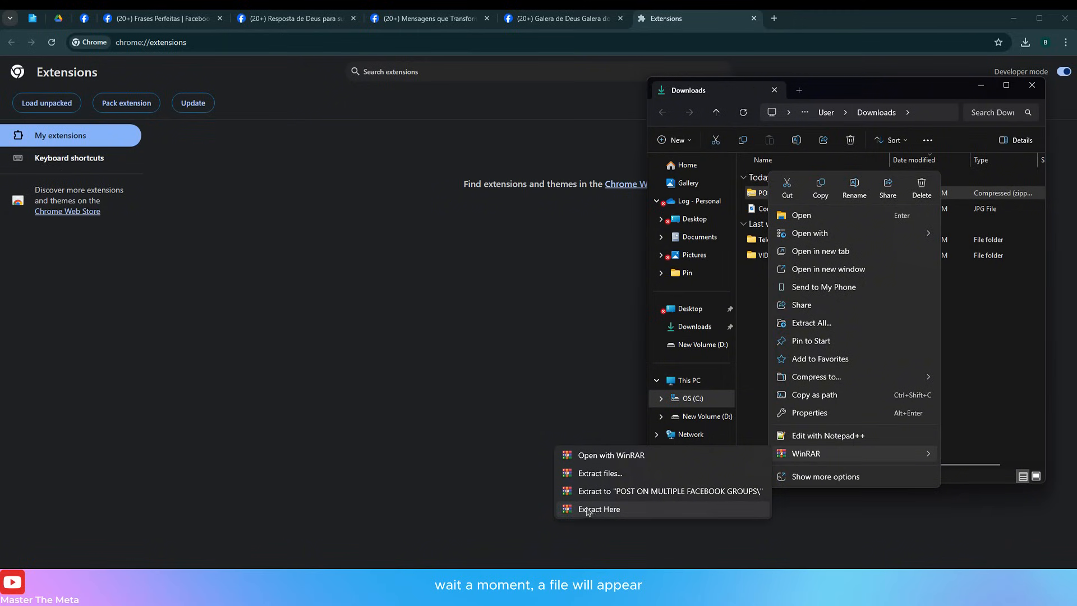
pyautogui.click(599, 509)
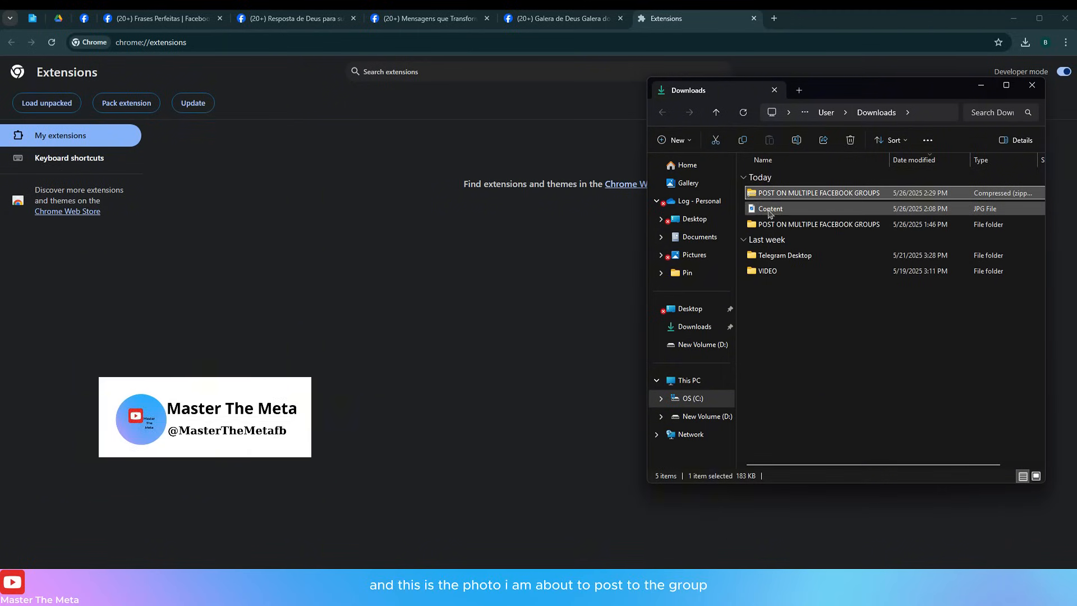
pyautogui.doubleClick(769, 209)
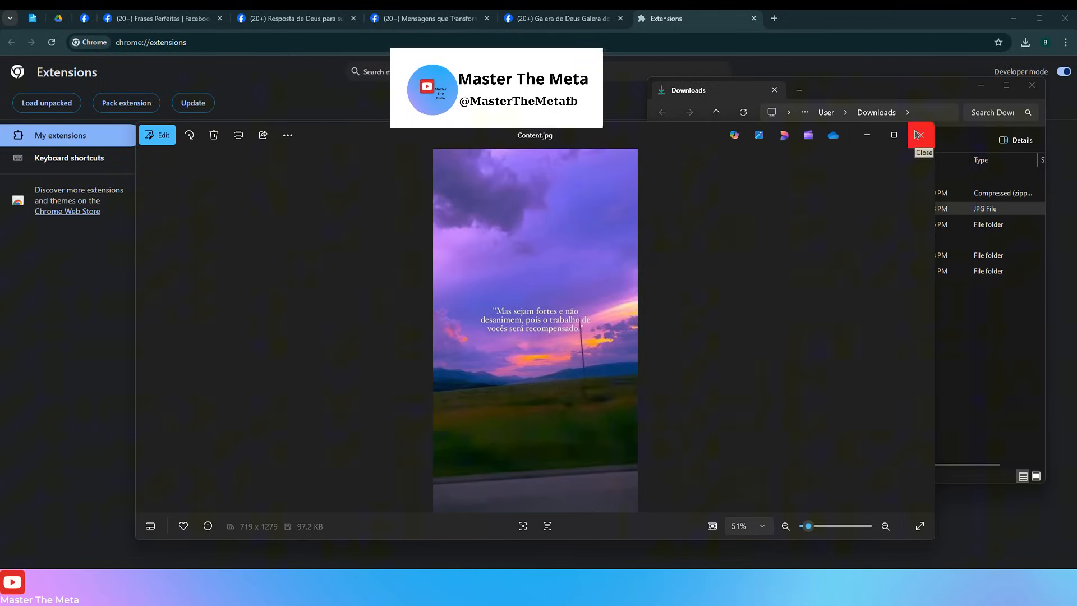
pyautogui.click(919, 134)
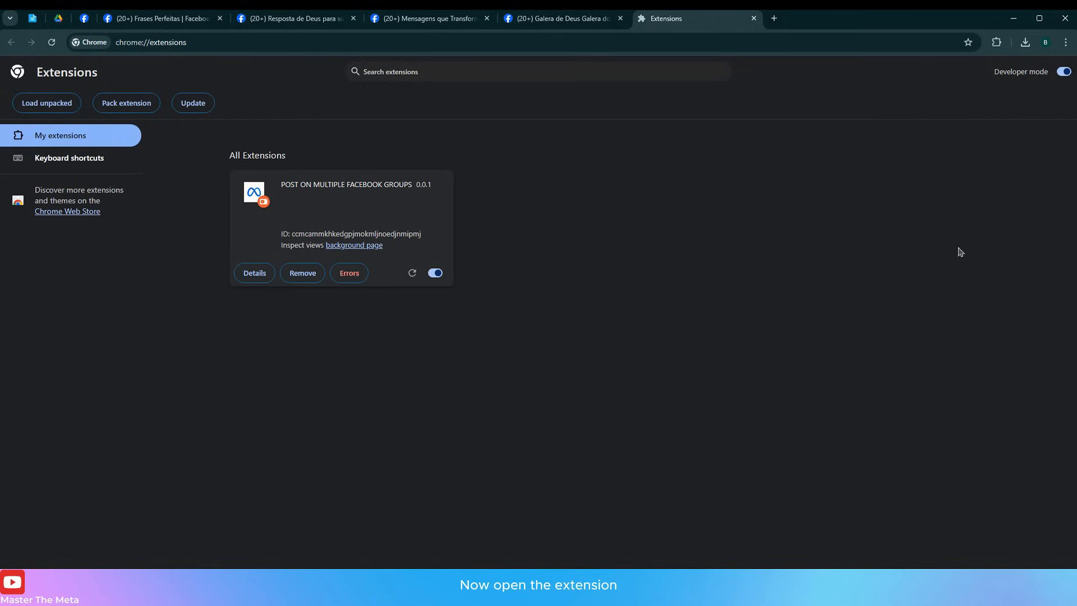
# Launch the POST ON MULTIPLE FACEBOOK GROUPS extension and focus its Administrator ID field
pyautogui.click(996, 42)
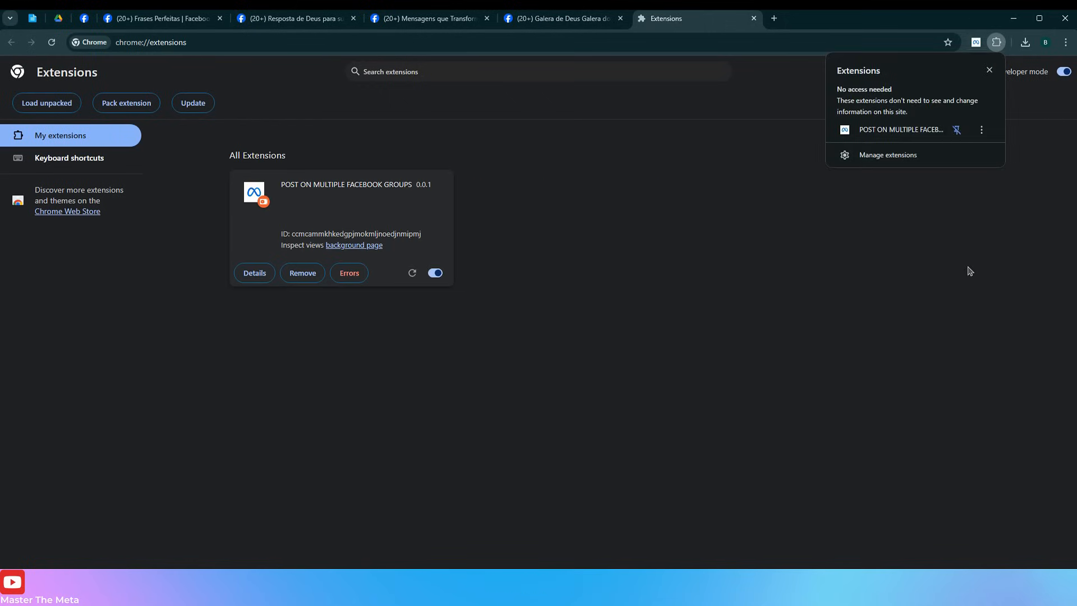
pyautogui.click(976, 41)
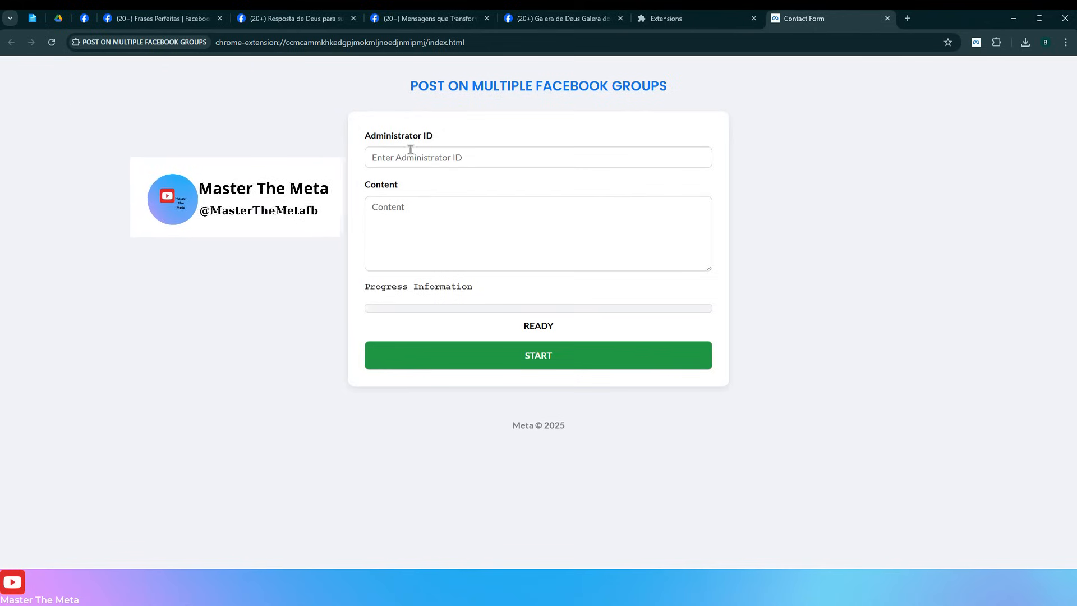
pyautogui.click(538, 157)
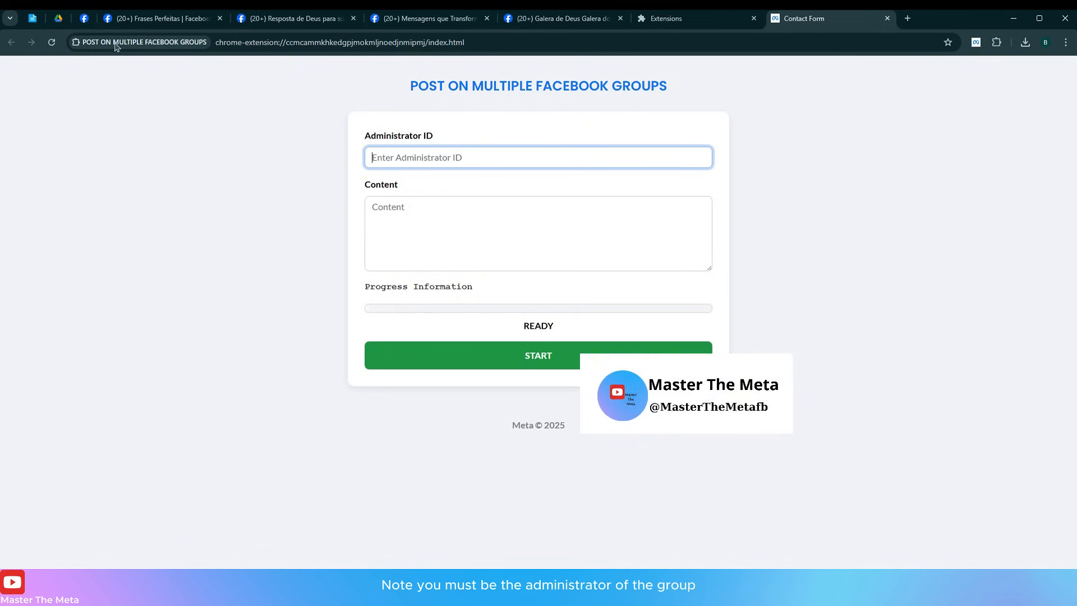
# Draft the 'mensagem de vida' caption with a 'Group Links:' line and bring it to the Content box
pyautogui.click(158, 19)
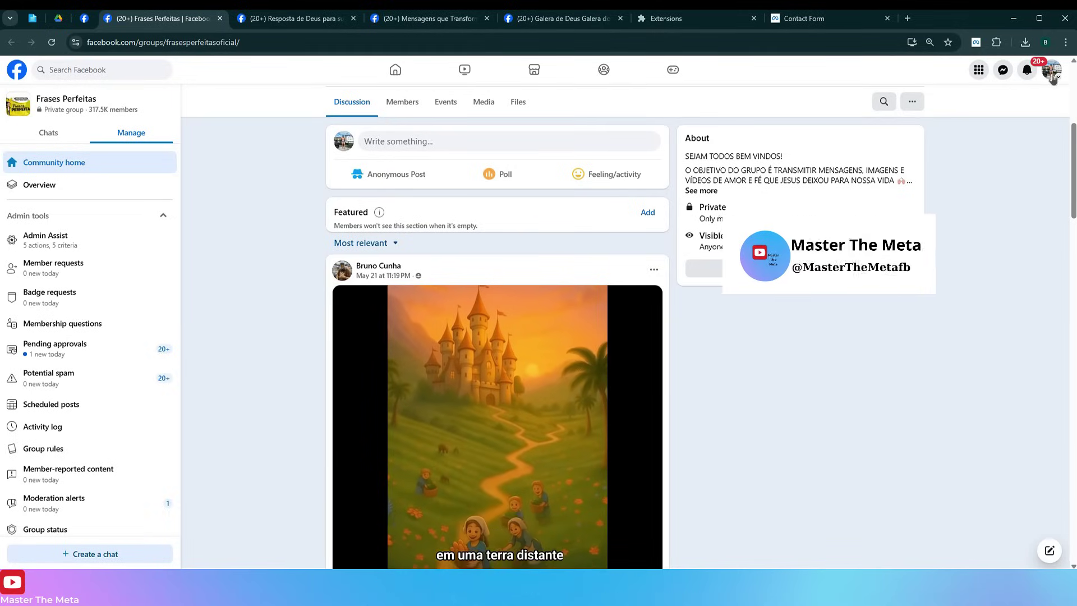
pyautogui.click(1051, 70)
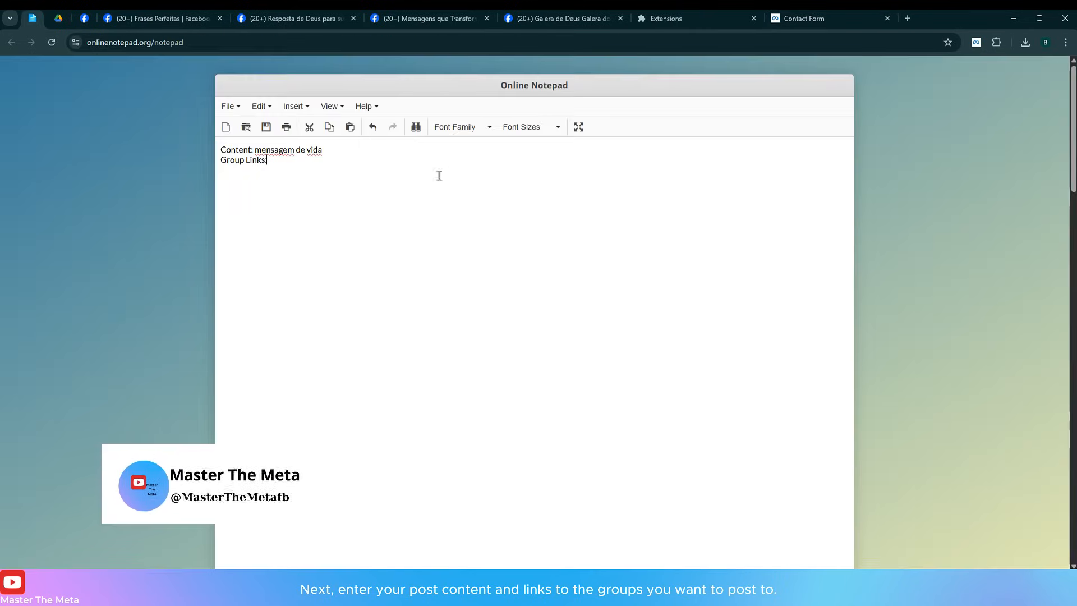
pyautogui.press('ctrl+a')
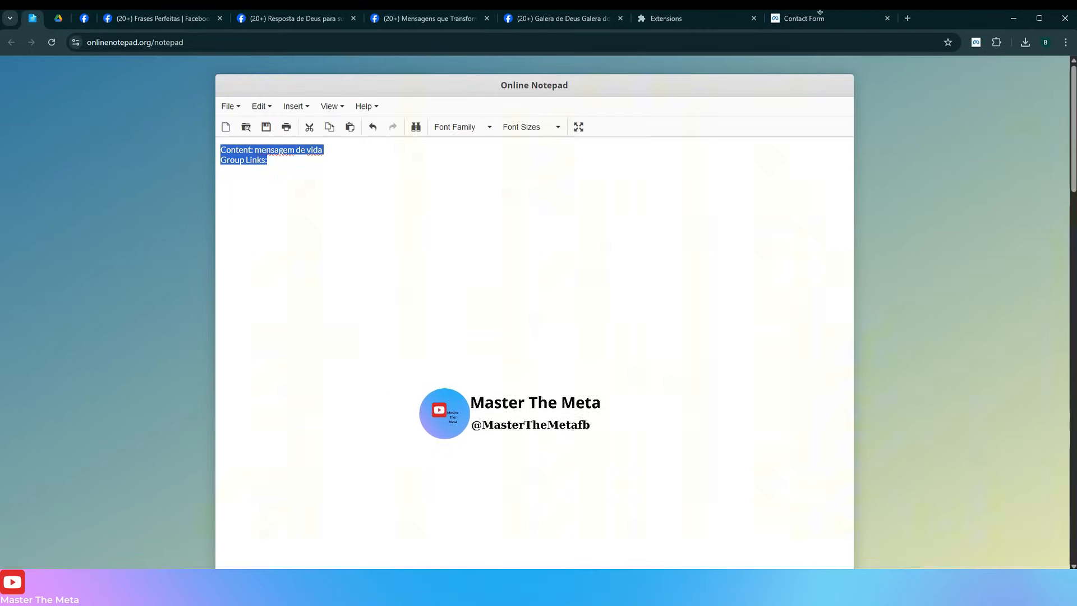
pyautogui.click(806, 19)
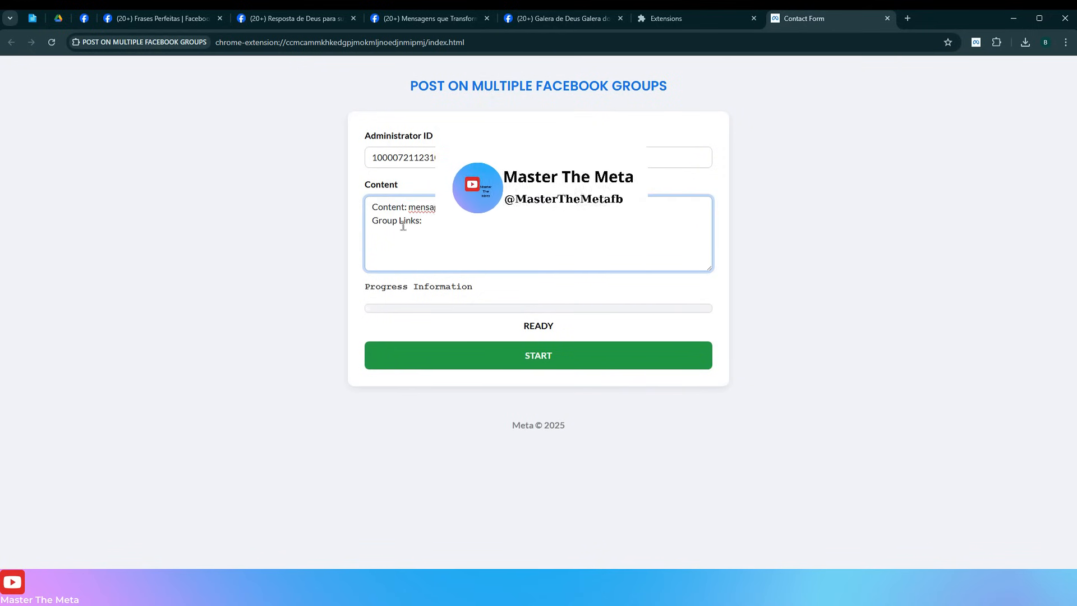
# Add the frasesperfeitasoficial group link to the Content box and check the Resposta de Deus tab
pyautogui.click(162, 19)
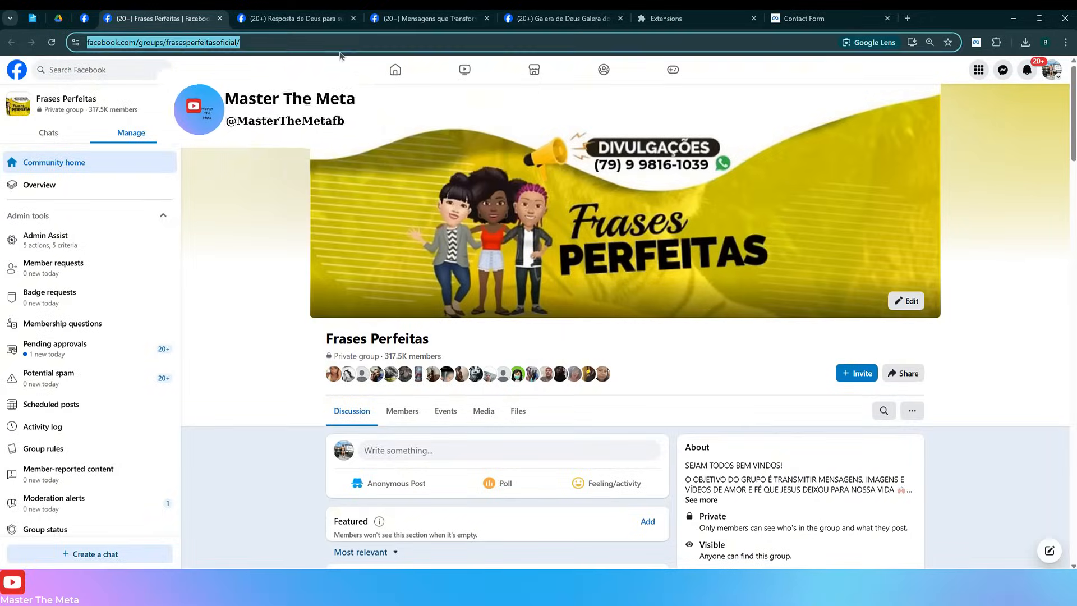
pyautogui.click(819, 17)
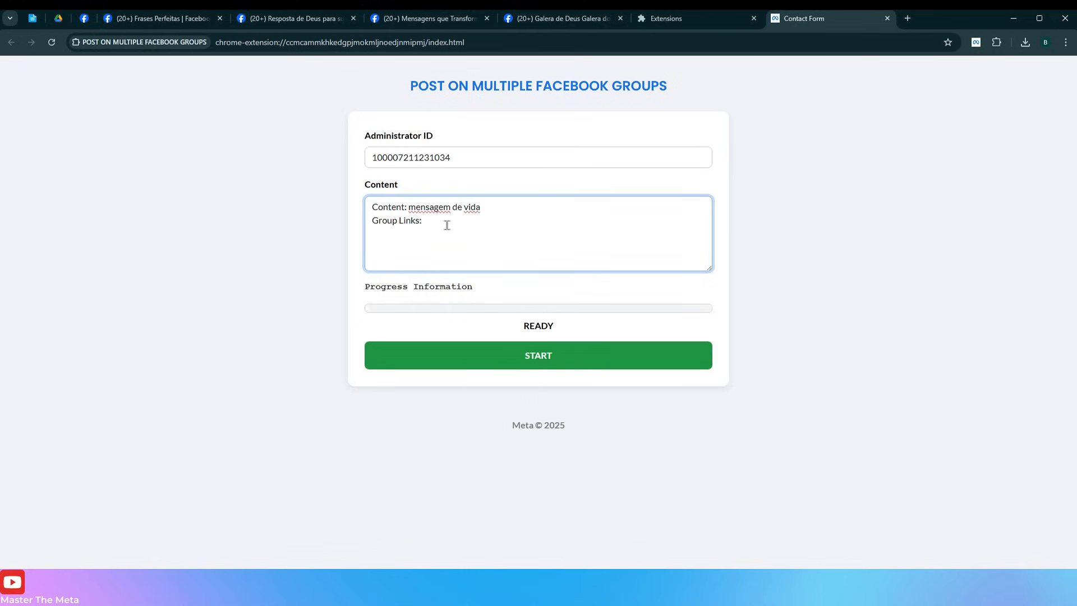
pyautogui.write('https://www.facebook.com/groups/frasesperfeitasoficial/')
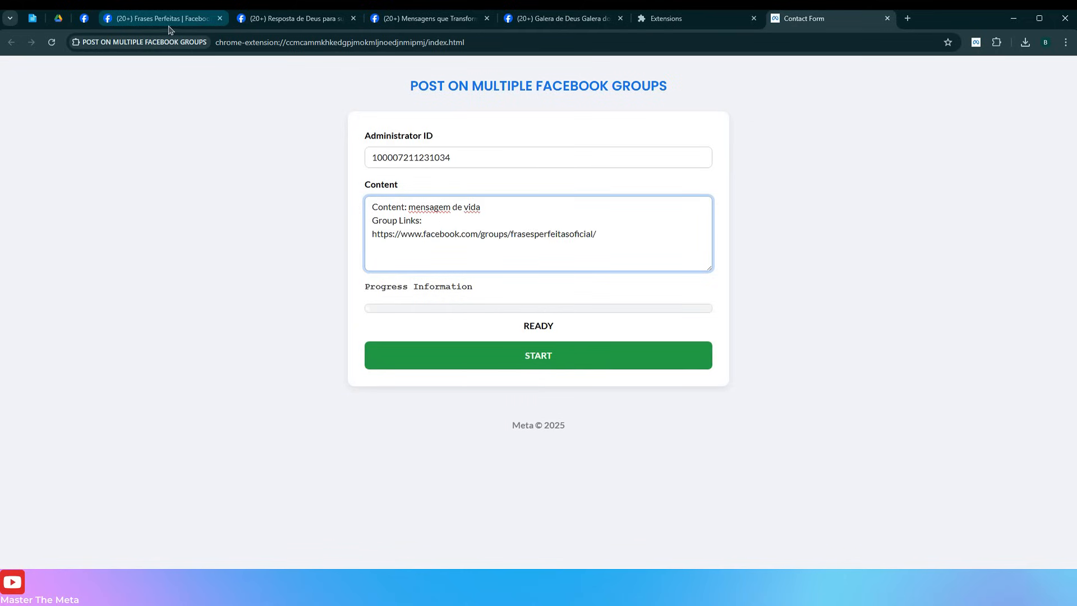
pyautogui.click(162, 18)
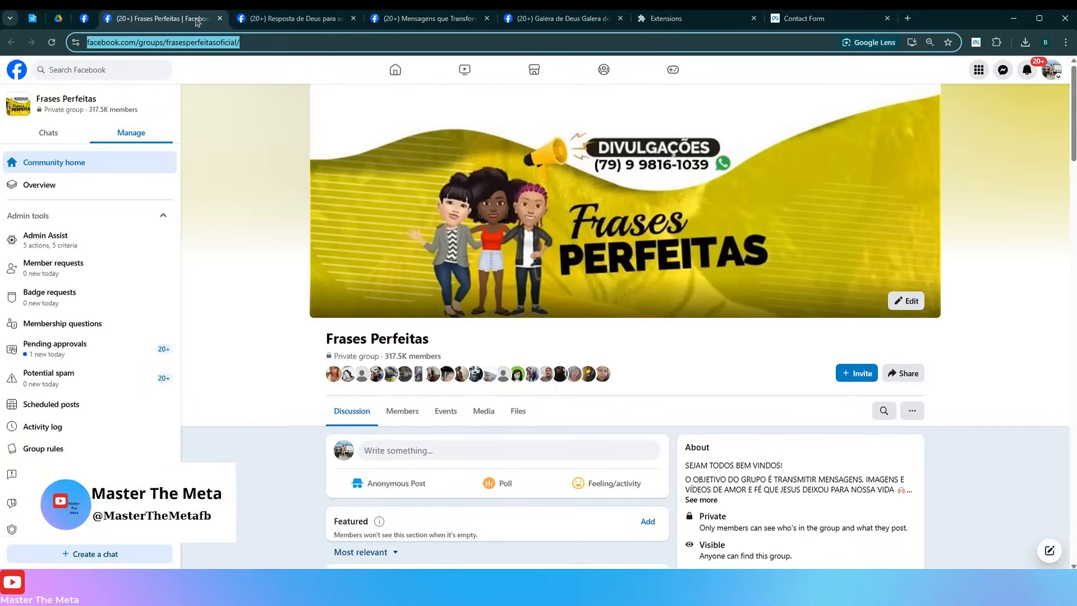
pyautogui.click(289, 18)
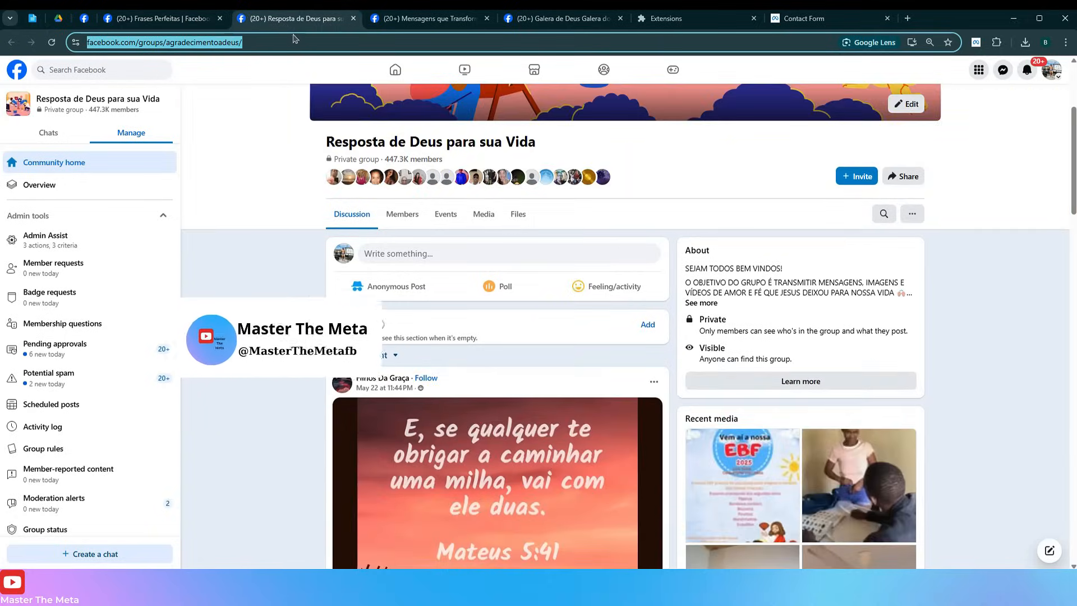
pyautogui.click(803, 19)
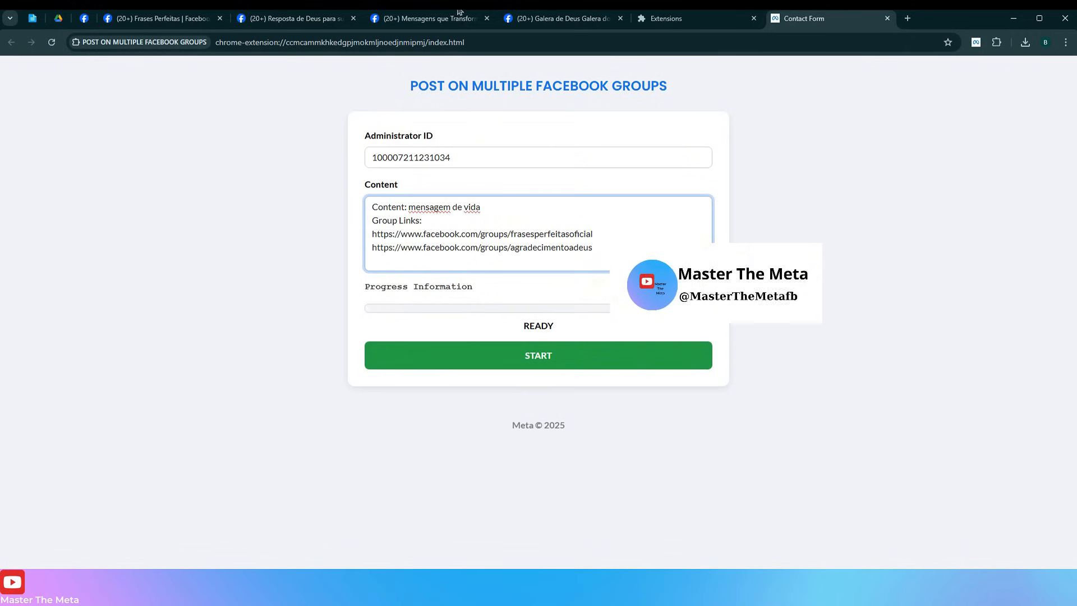
# Add the mensagensquetransformam and galeradedeusoficial group links below the existing ones
pyautogui.click(426, 19)
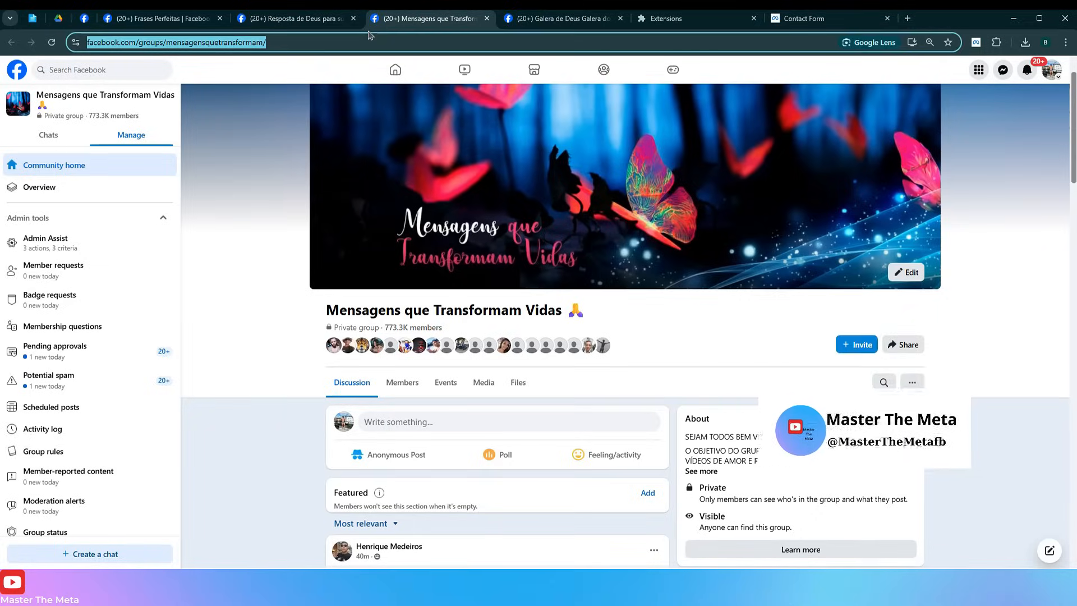
pyautogui.click(825, 19)
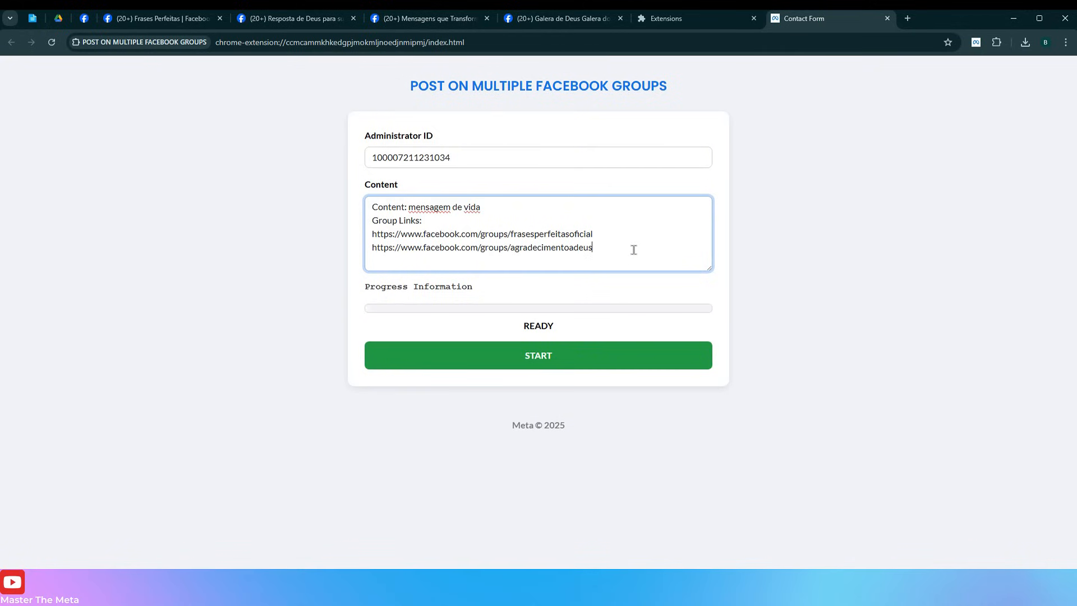
pyautogui.write('https://www.facebook.com/groups/mensagensquetransformam')
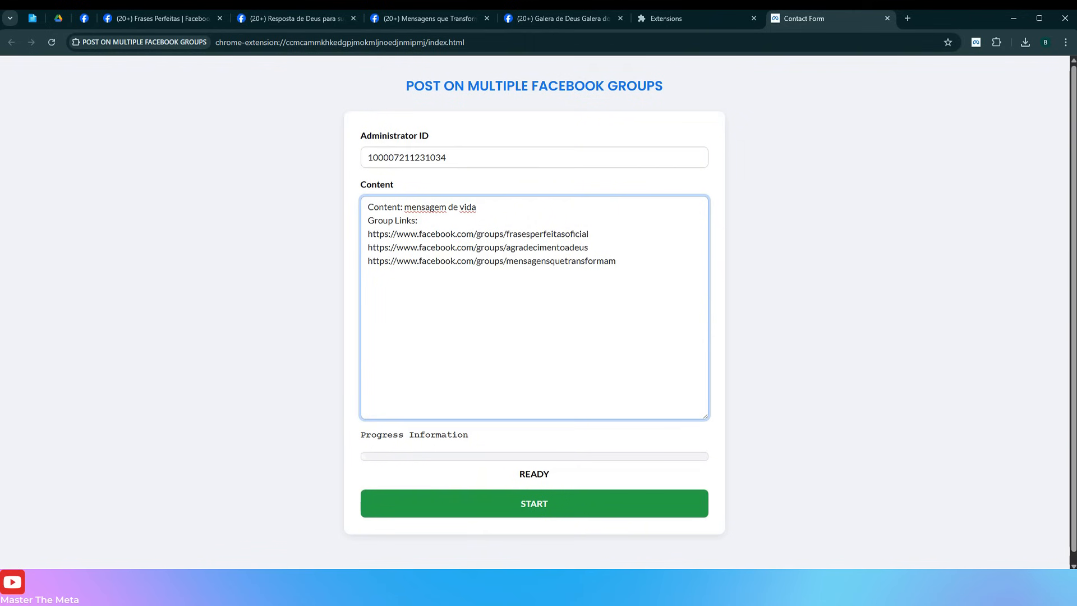
pyautogui.click(559, 19)
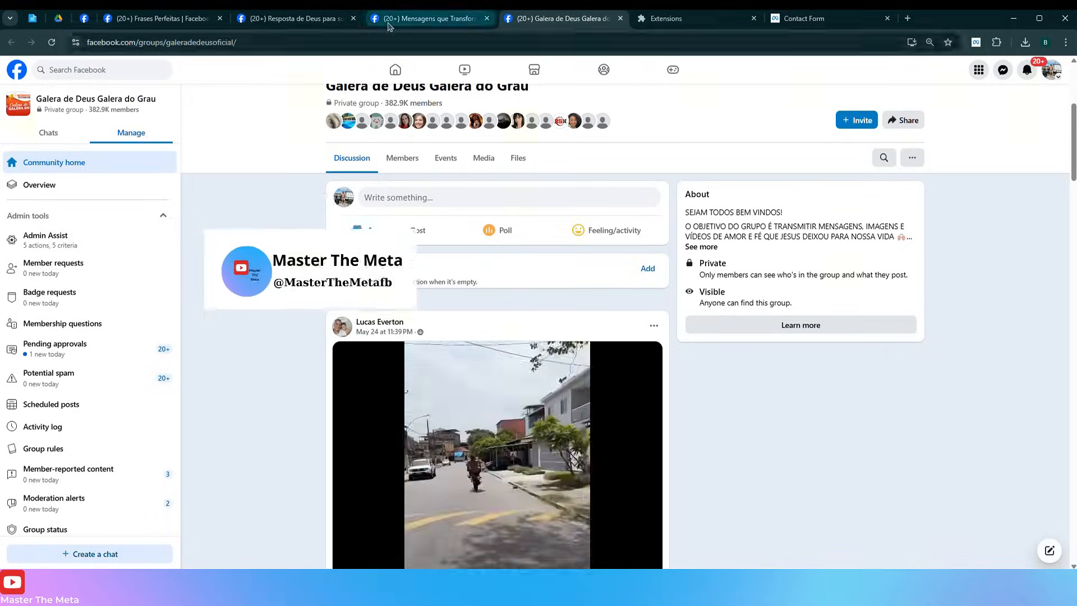
pyautogui.click(426, 19)
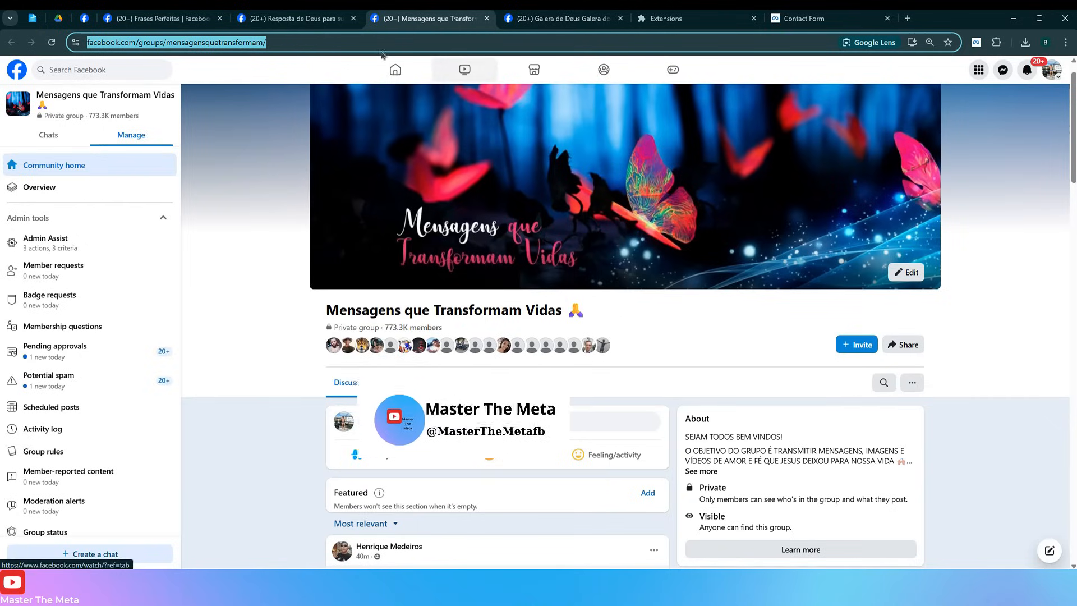
pyautogui.click(561, 18)
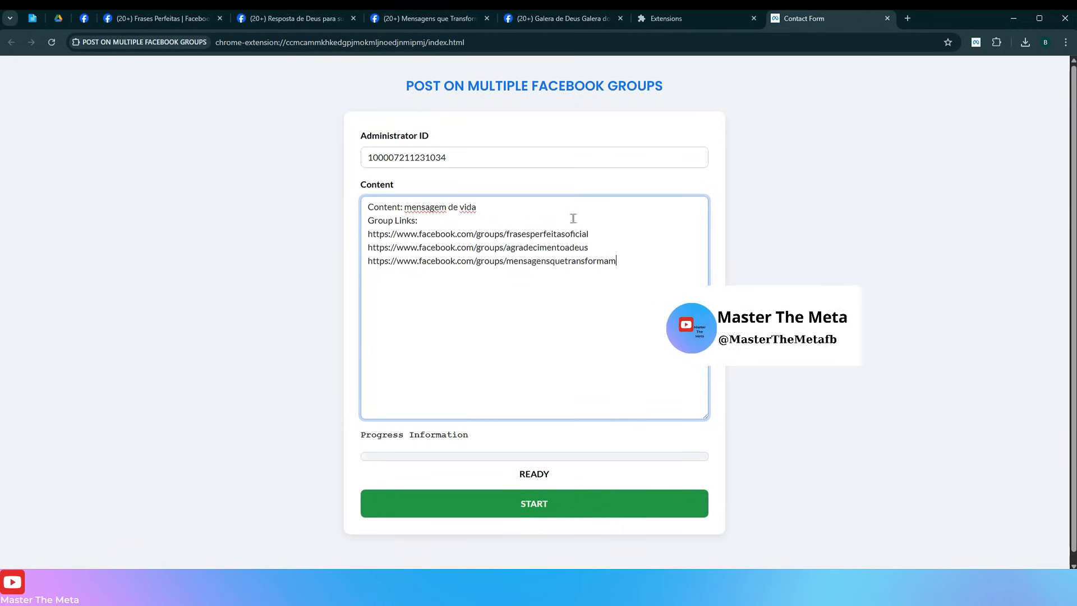
pyautogui.write('https://www.facebook.com/groups/galeradedeusoficial/')
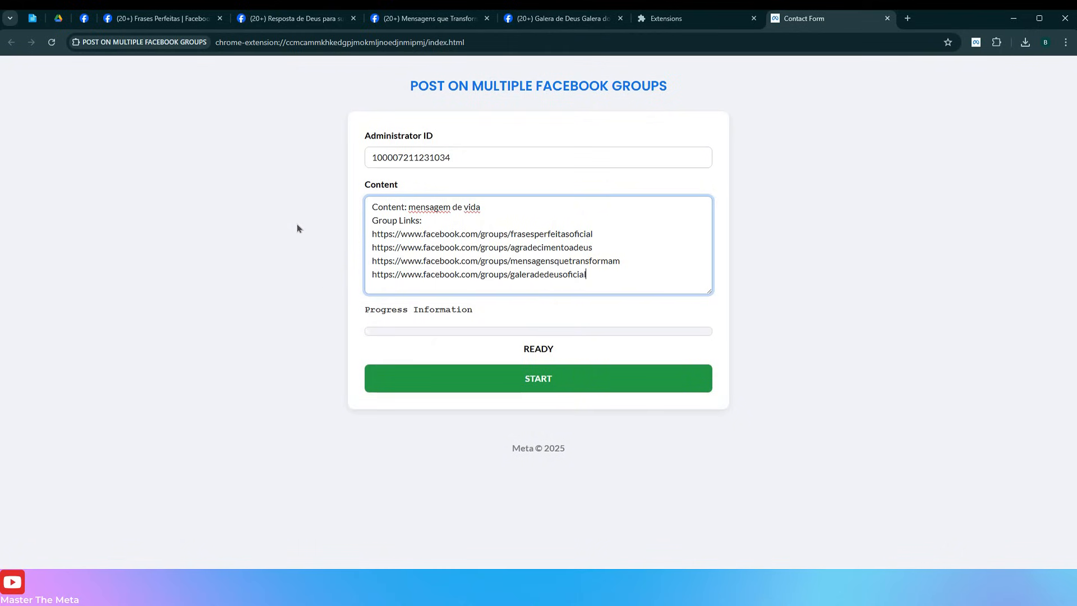
pyautogui.moveTo(432, 345)
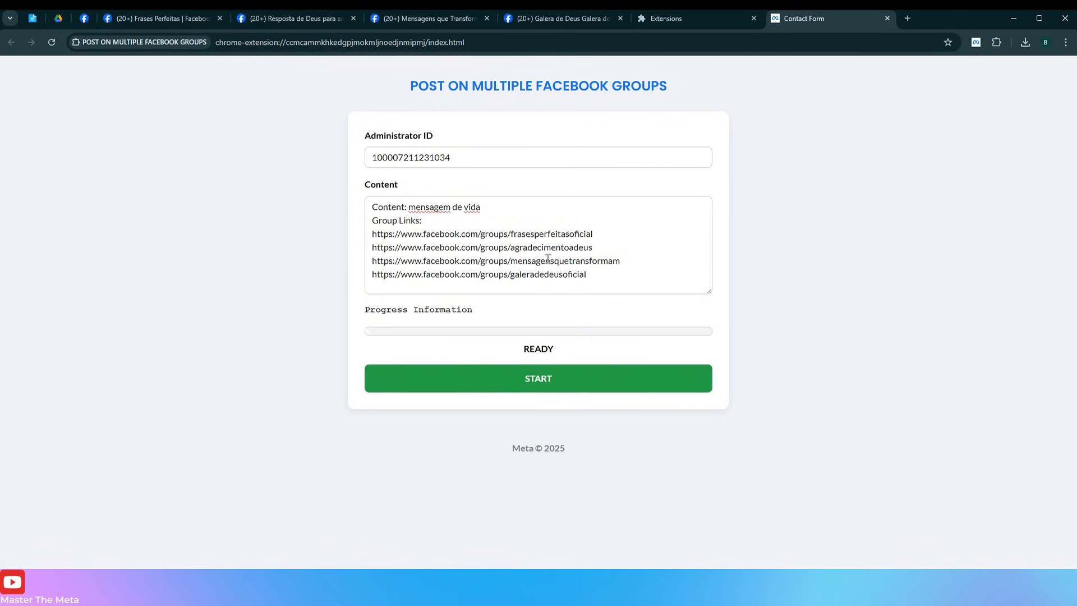
pyautogui.moveTo(509, 372)
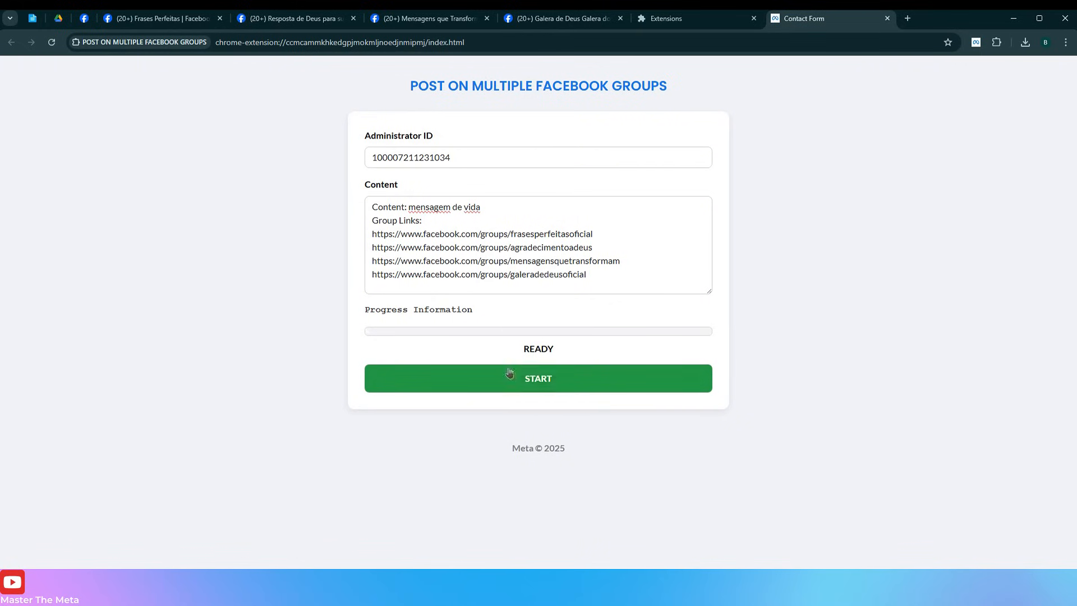
# Start posting the caption and photo to the four listed groups
pyautogui.click(537, 378)
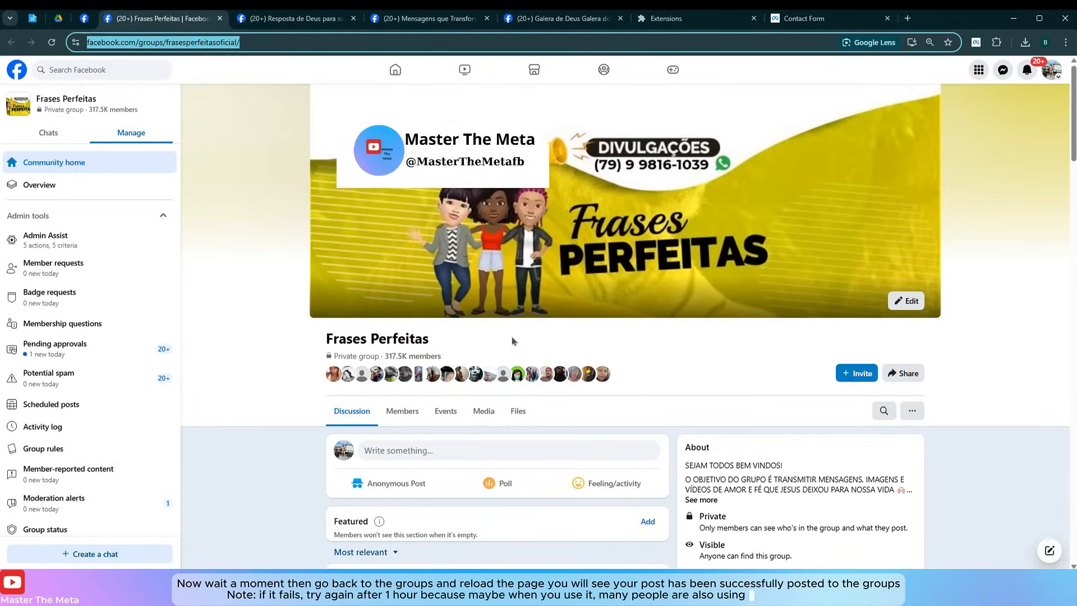
# Reload Frases Perfeitas and Resposta de Deus to find the new 'mensagem de vida' post
pyautogui.click(51, 41)
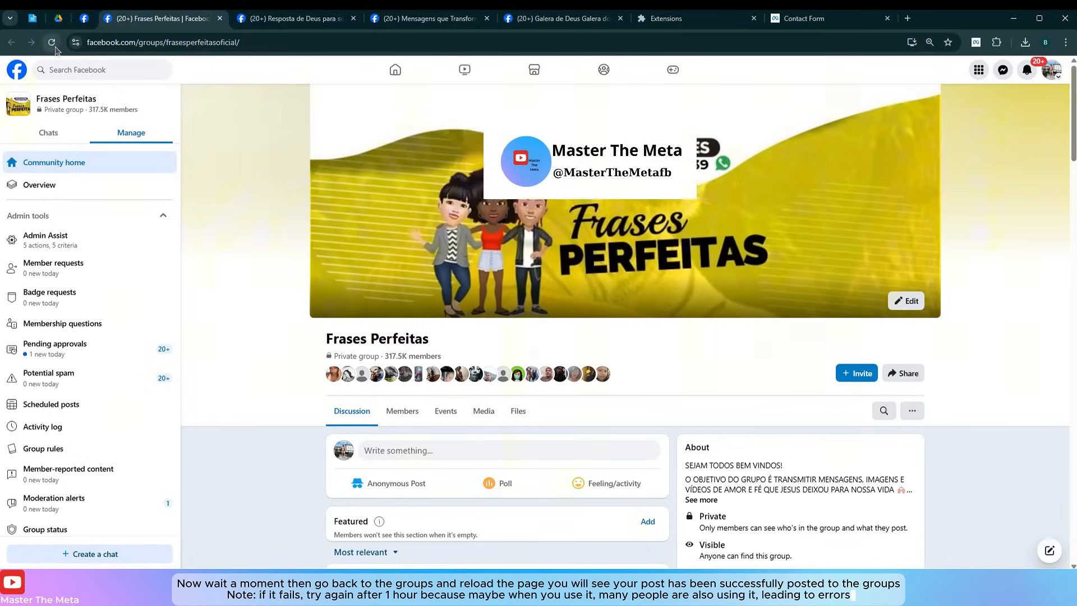
pyautogui.click(53, 42)
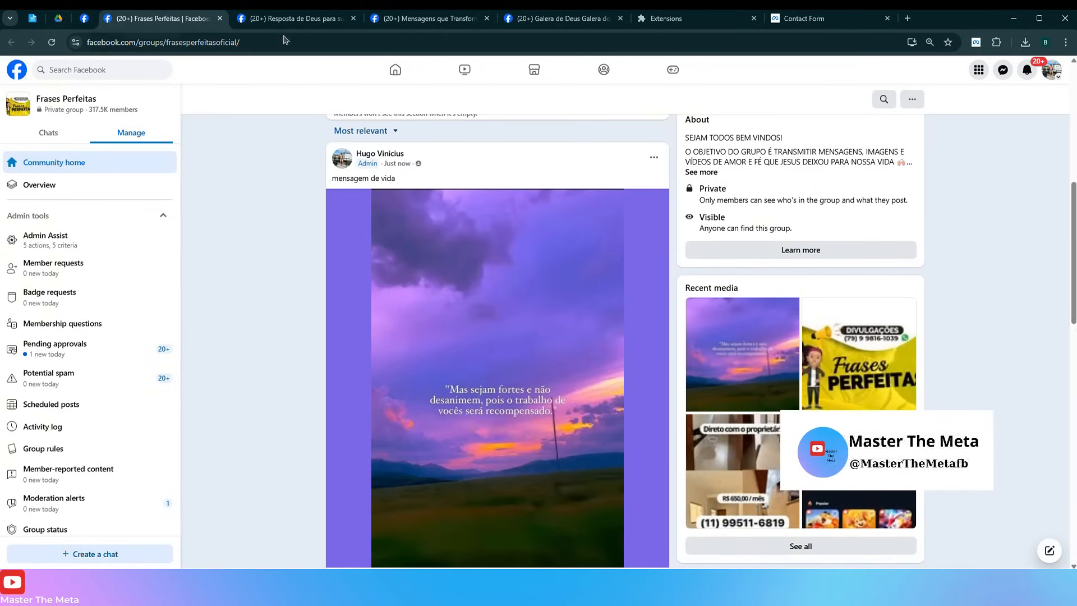
pyautogui.click(294, 19)
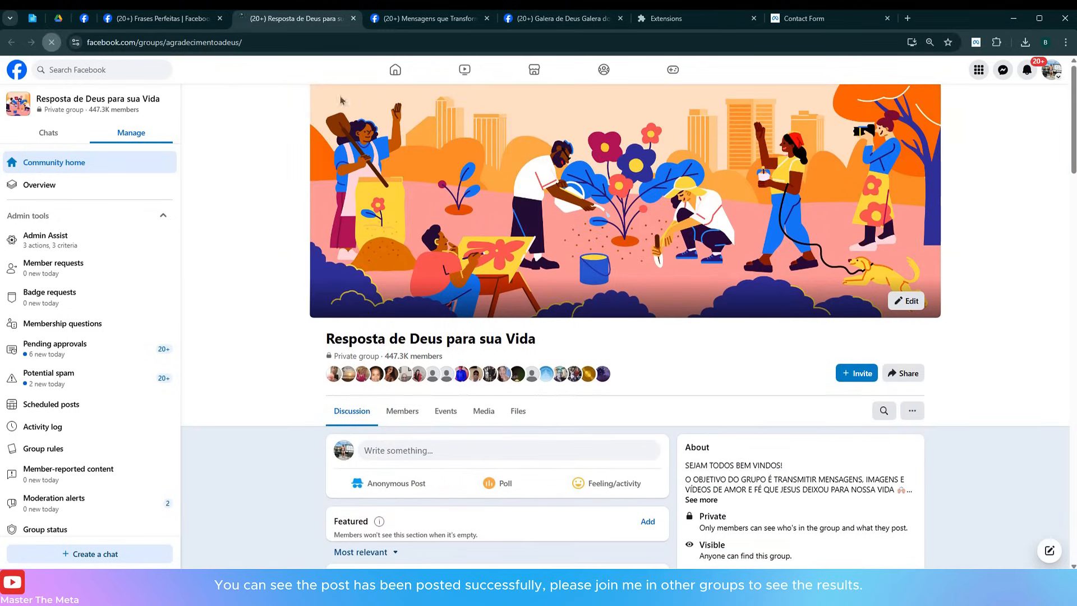
pyautogui.scroll(-3)
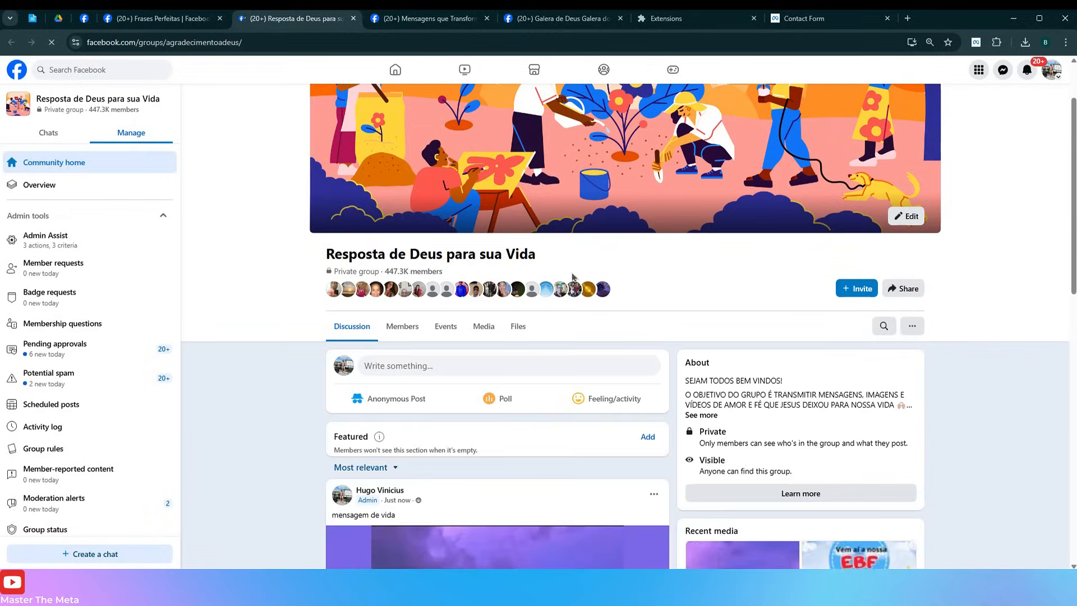
pyautogui.scroll(-3)
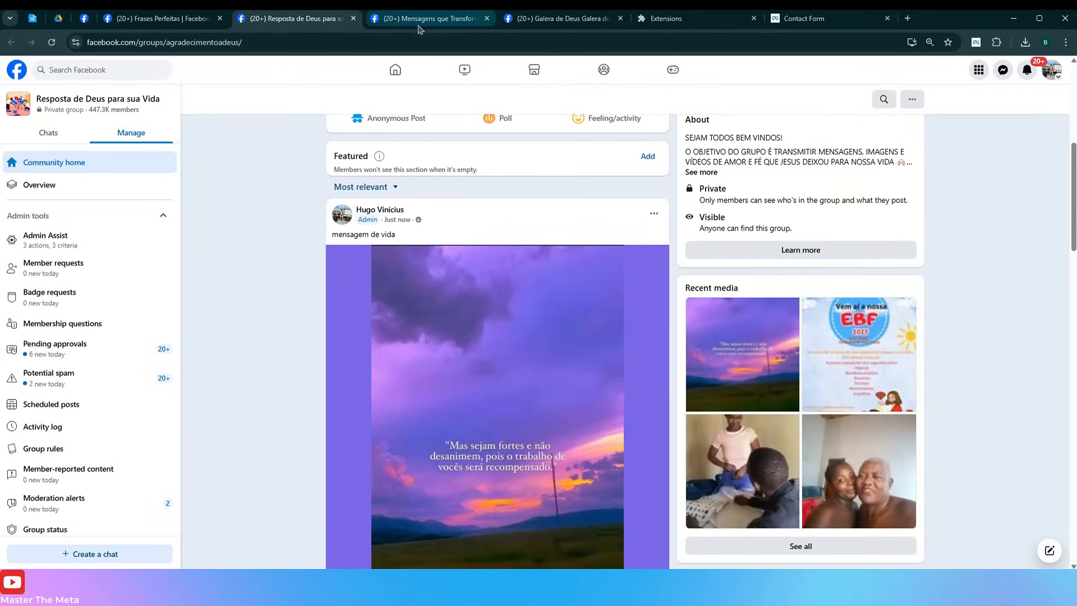
# Check Mensagens que Transformam Vidas and reload Galera de Deus for the same post
pyautogui.click(426, 18)
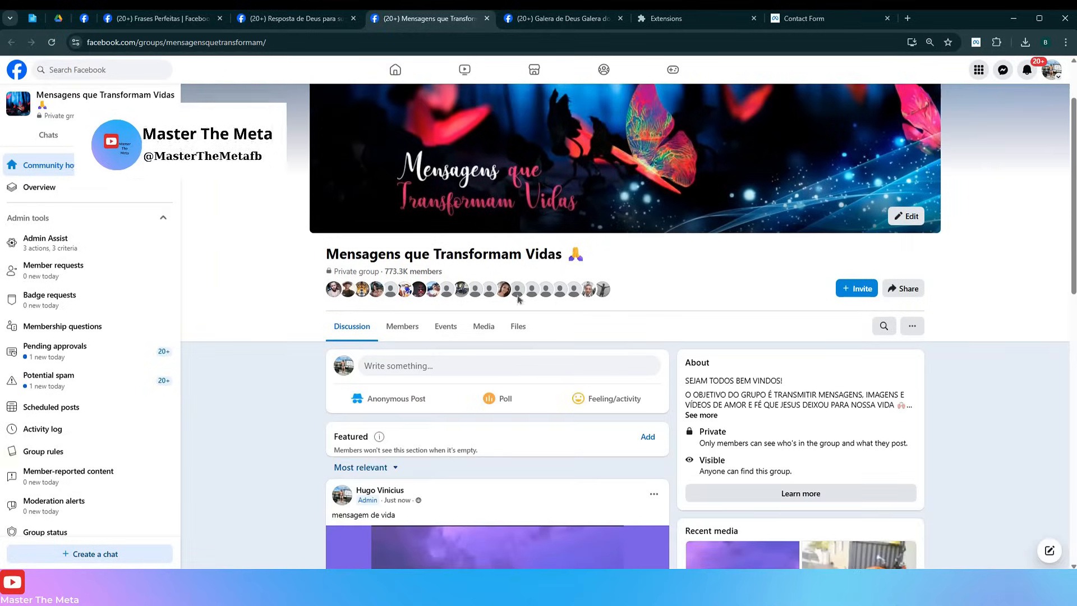
pyautogui.click(556, 19)
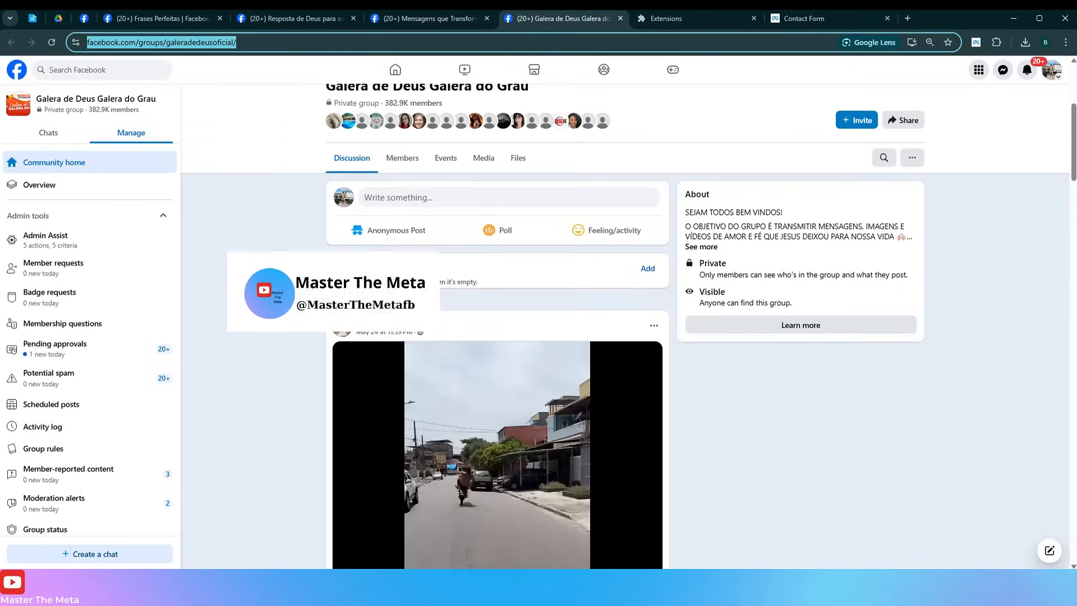
pyautogui.scroll(3)
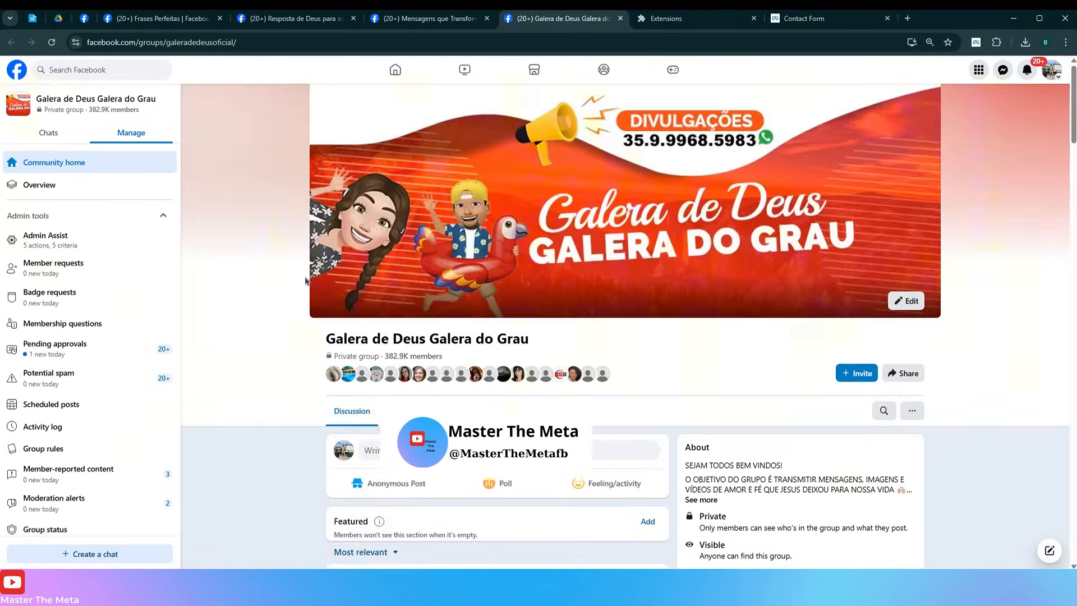
pyautogui.scroll(-3)
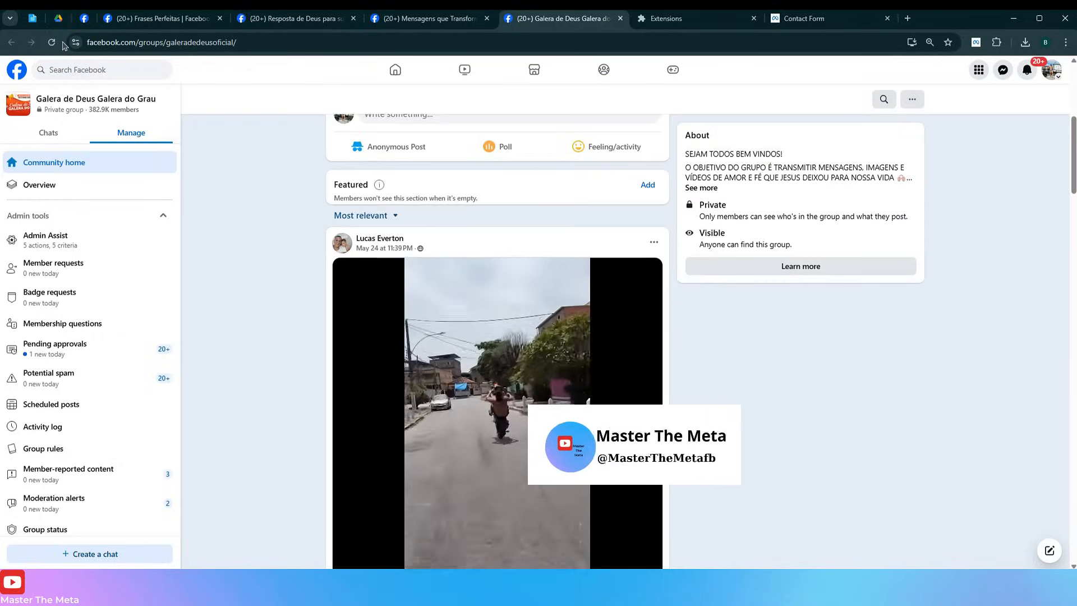
pyautogui.click(52, 42)
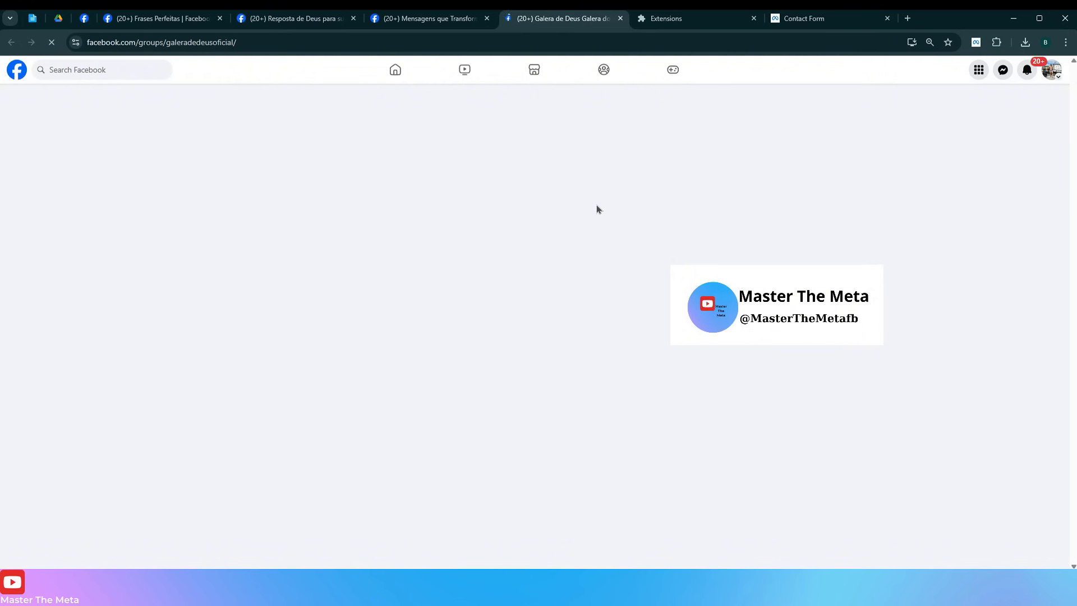